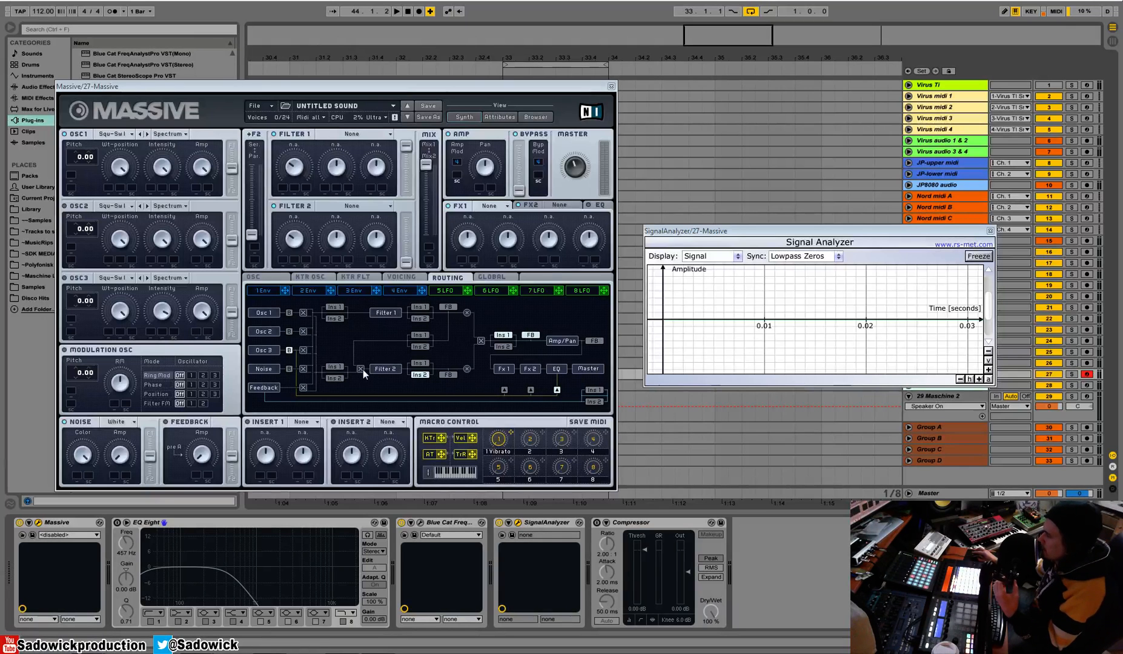
- Switch Massive's middle section from Routing to the Global settings page
click(490, 278)
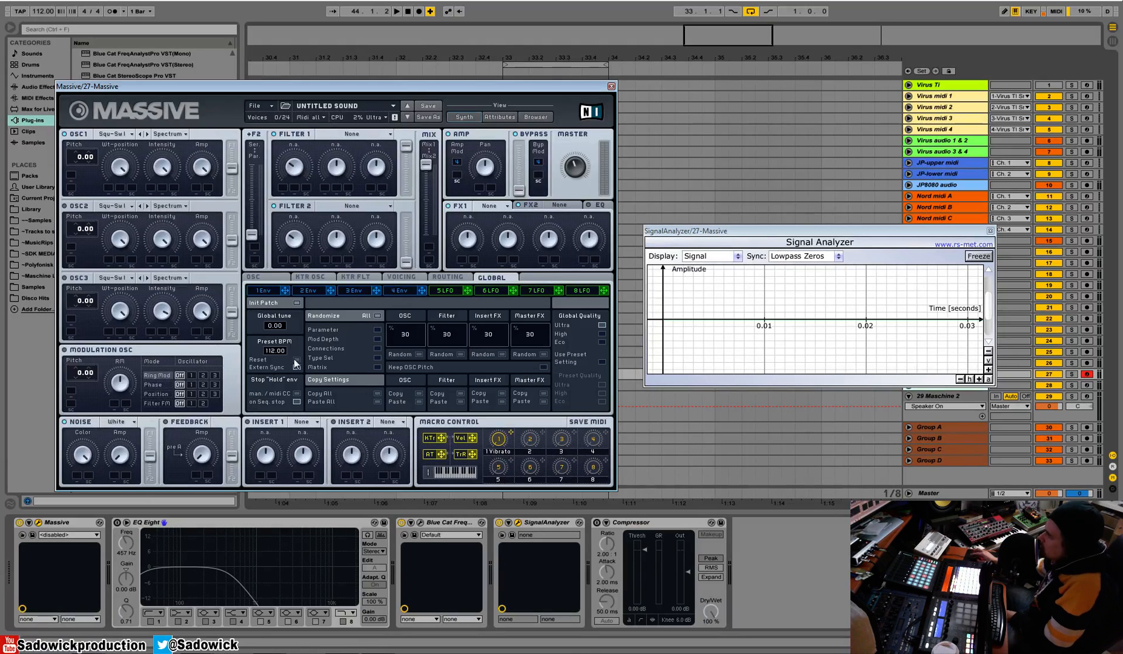
mouse_move(337, 368)
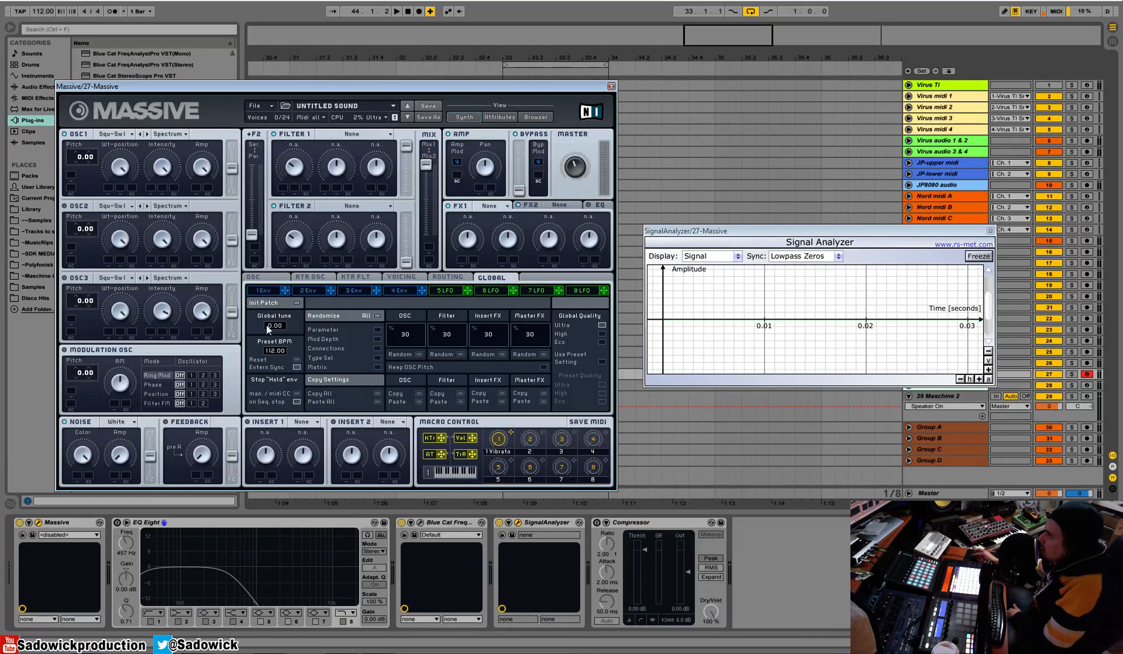
mouse_move(281, 334)
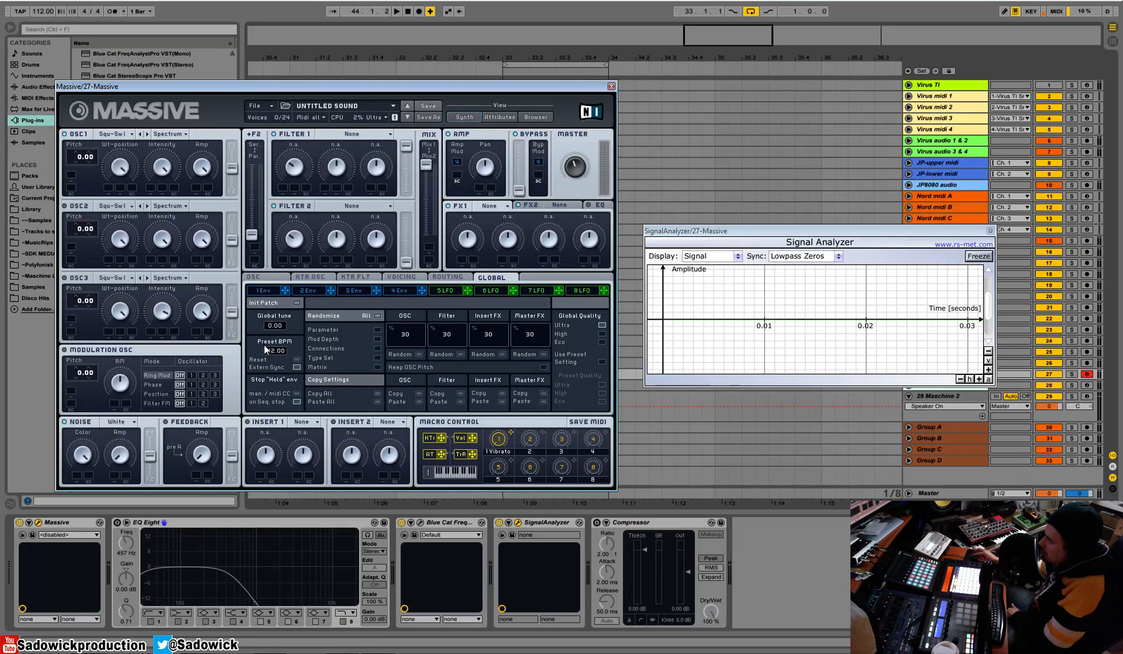
- Change the preset tempo from 112 to 129 BPM
triple_click(274, 350)
text(129)
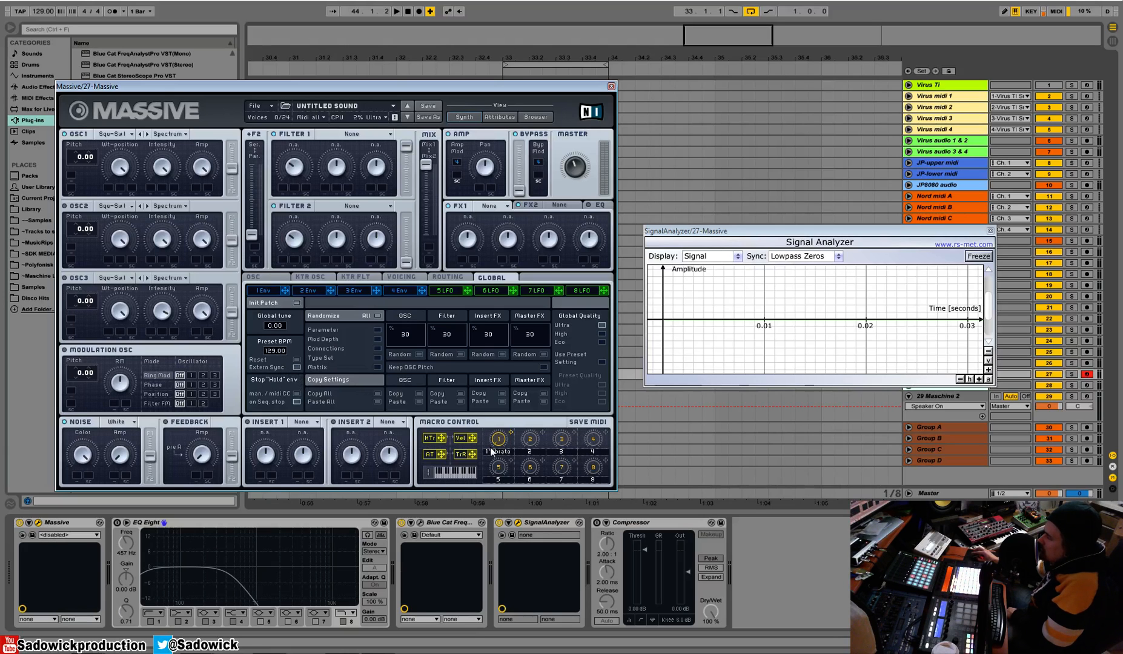
mouse_move(585, 317)
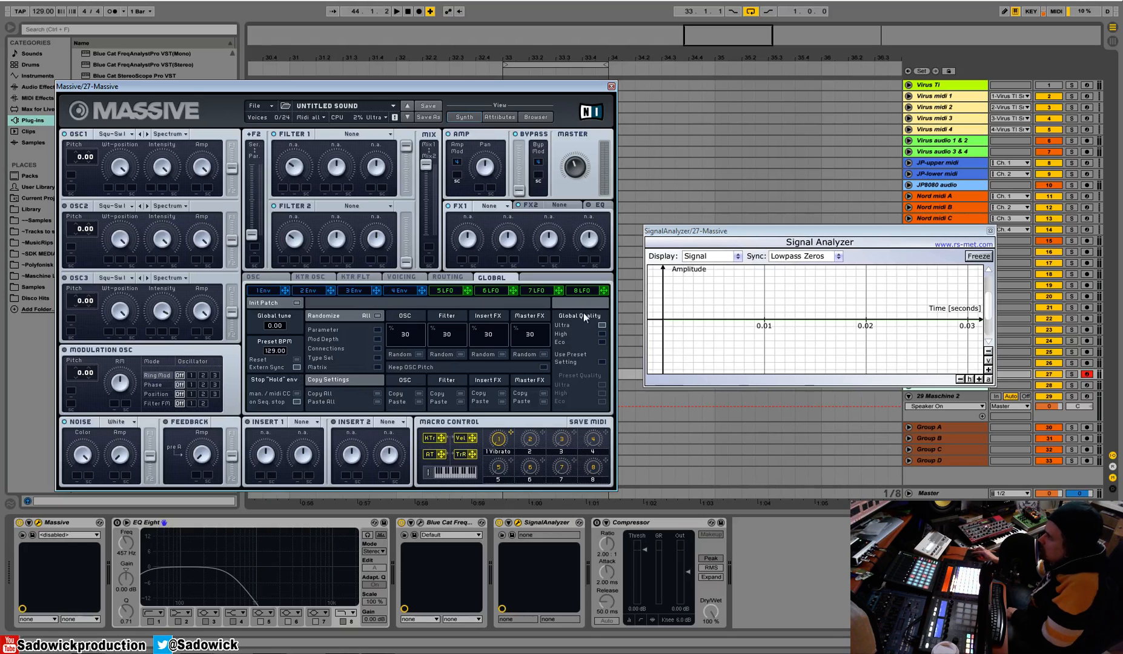
mouse_move(612, 318)
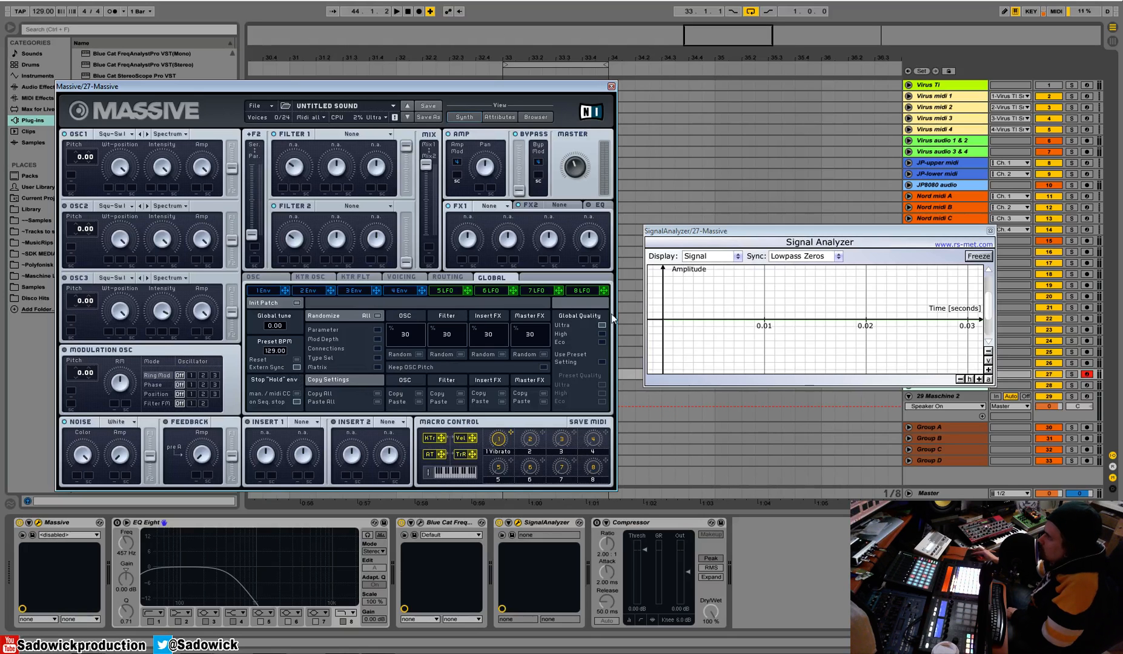
mouse_move(592, 348)
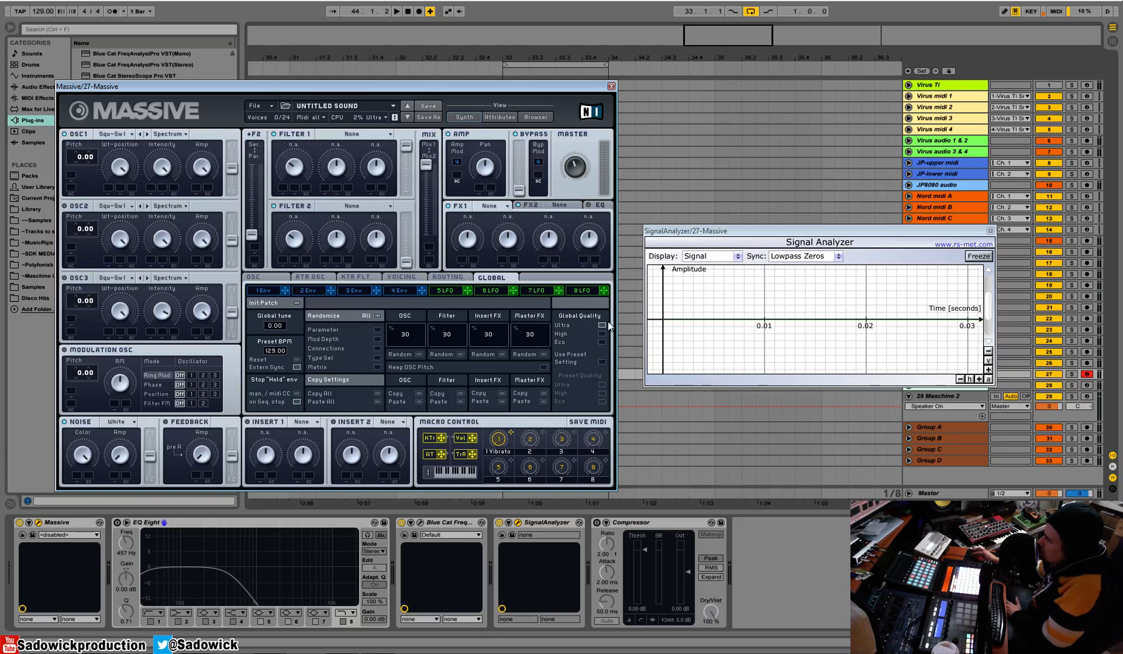
mouse_move(604, 356)
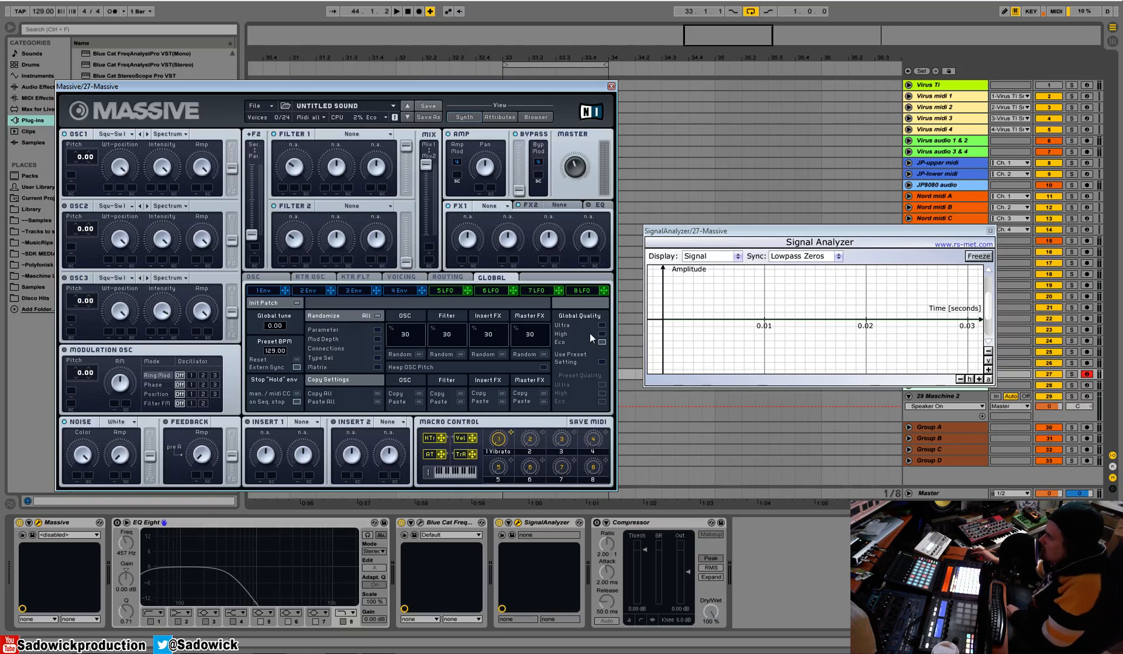
mouse_move(601, 341)
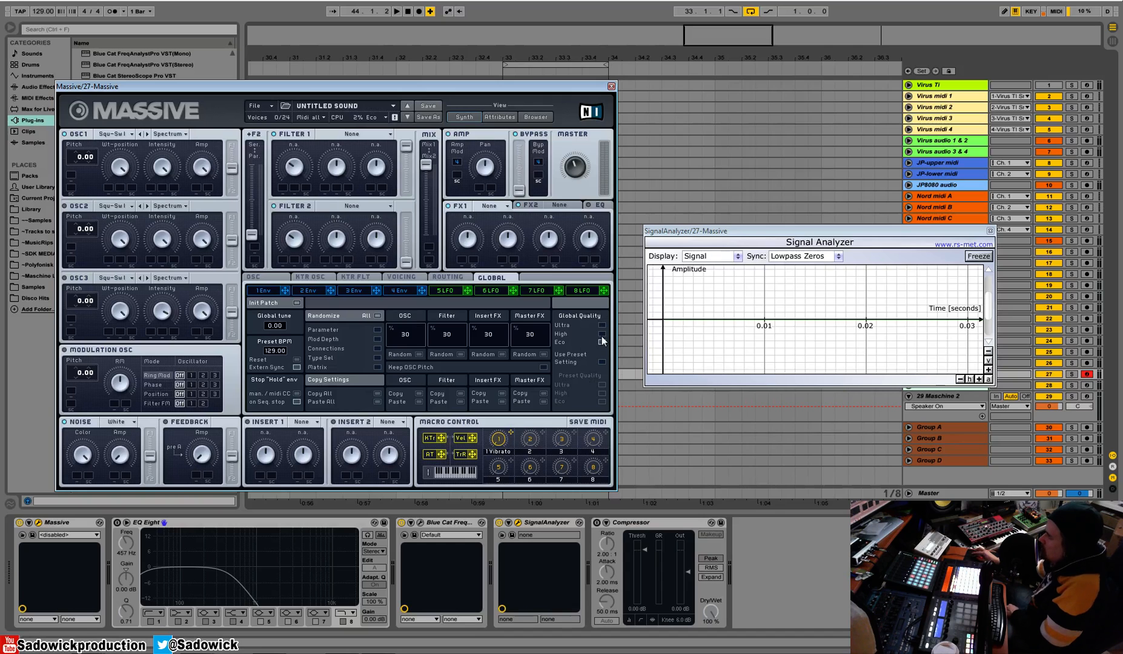
mouse_move(605, 338)
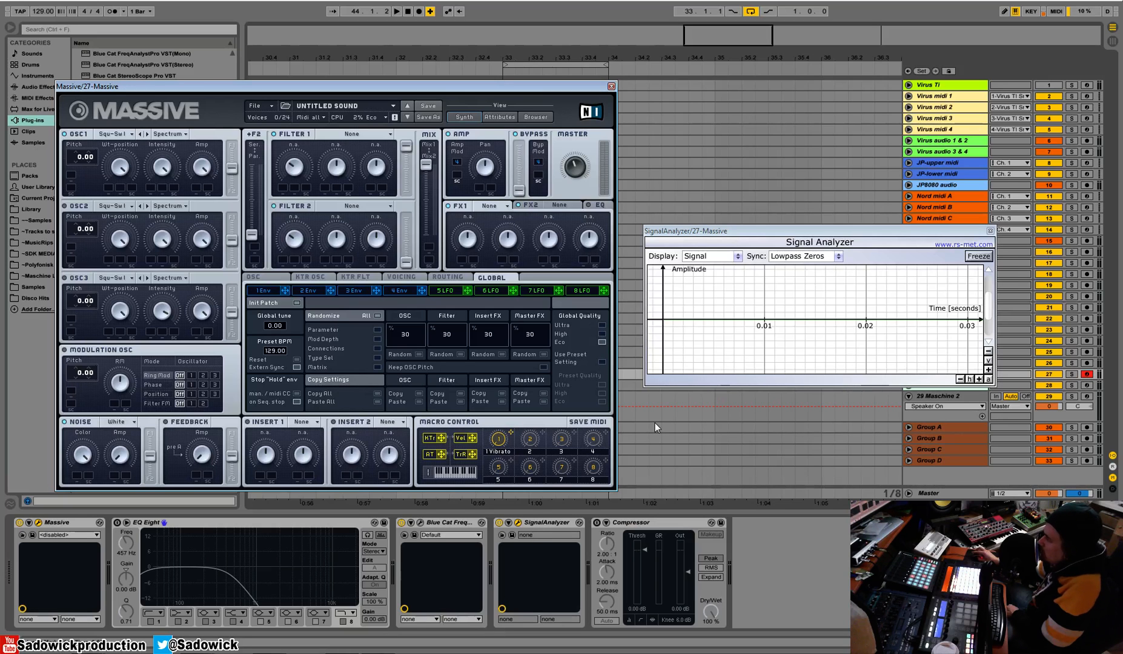
mouse_move(647, 367)
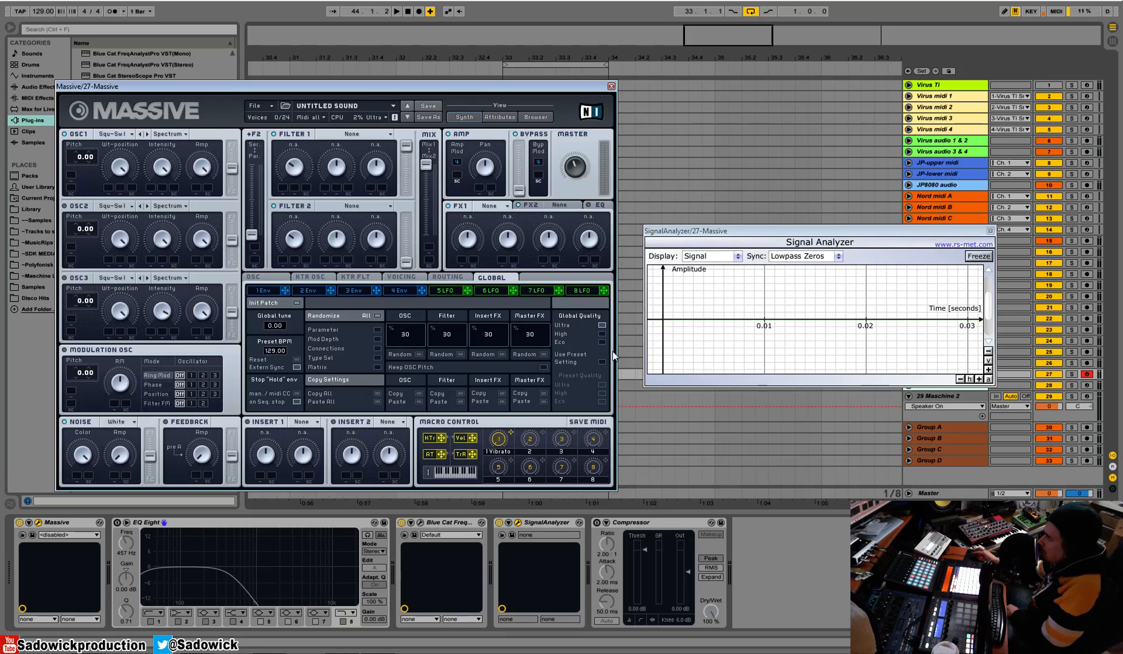
mouse_move(587, 357)
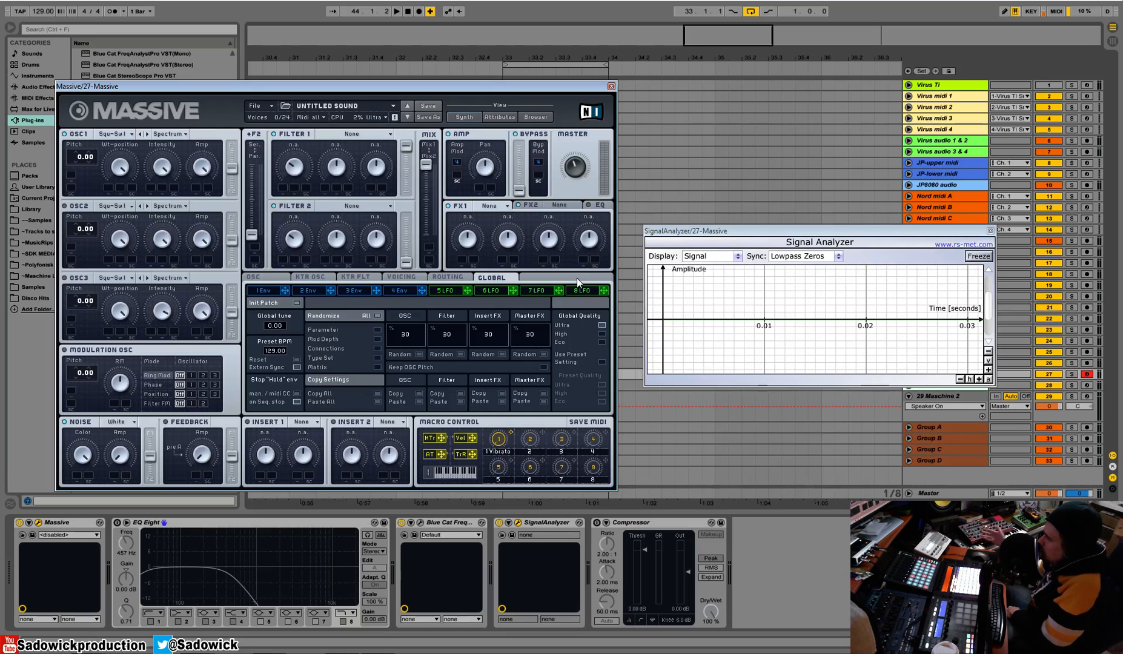
mouse_move(608, 297)
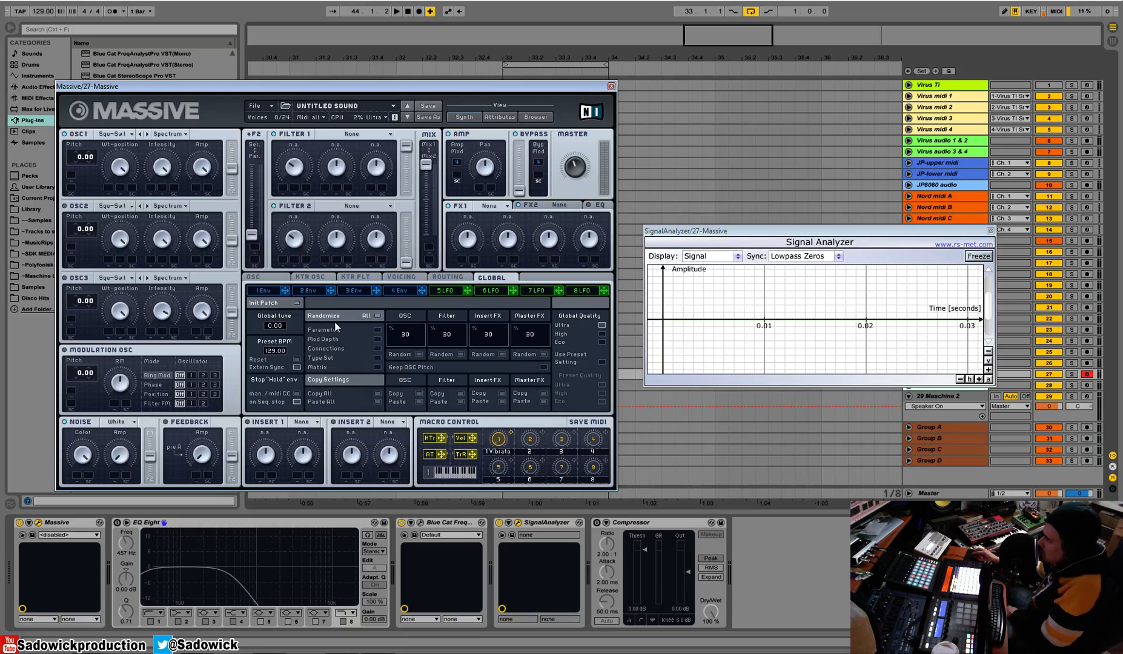
mouse_move(373, 380)
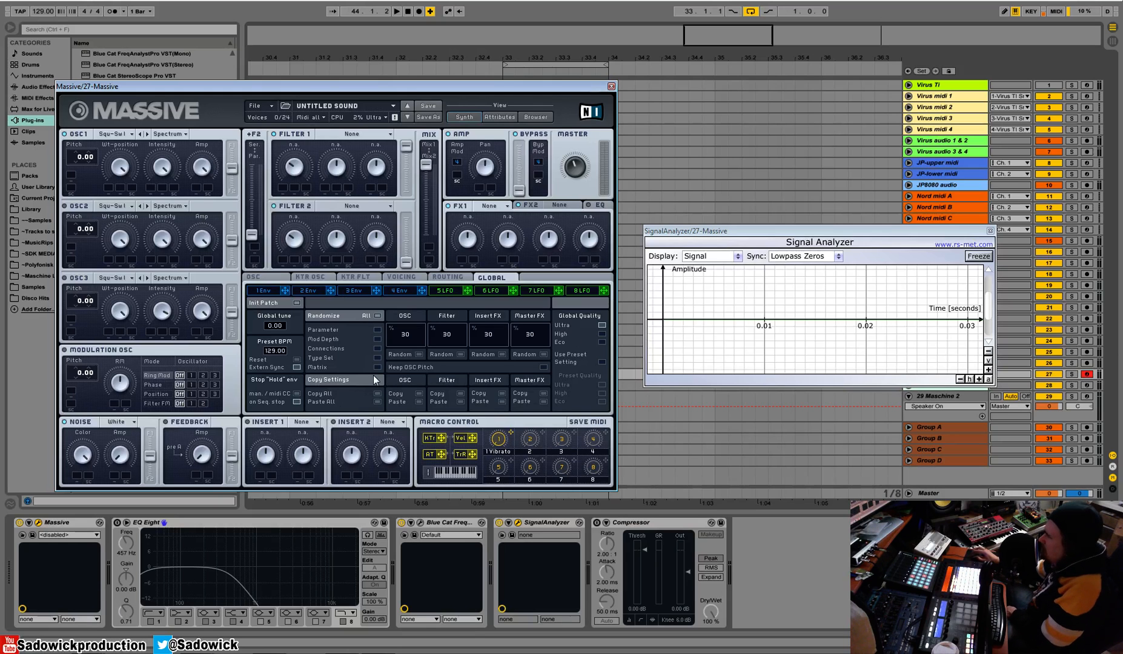
mouse_move(429, 330)
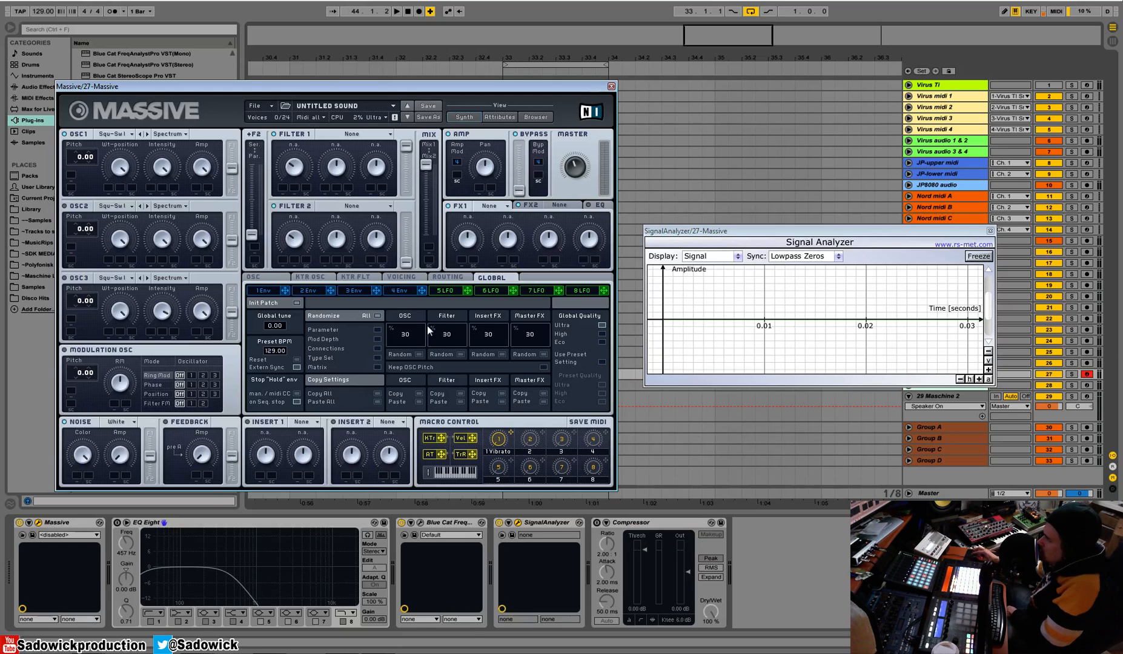
mouse_move(545, 368)
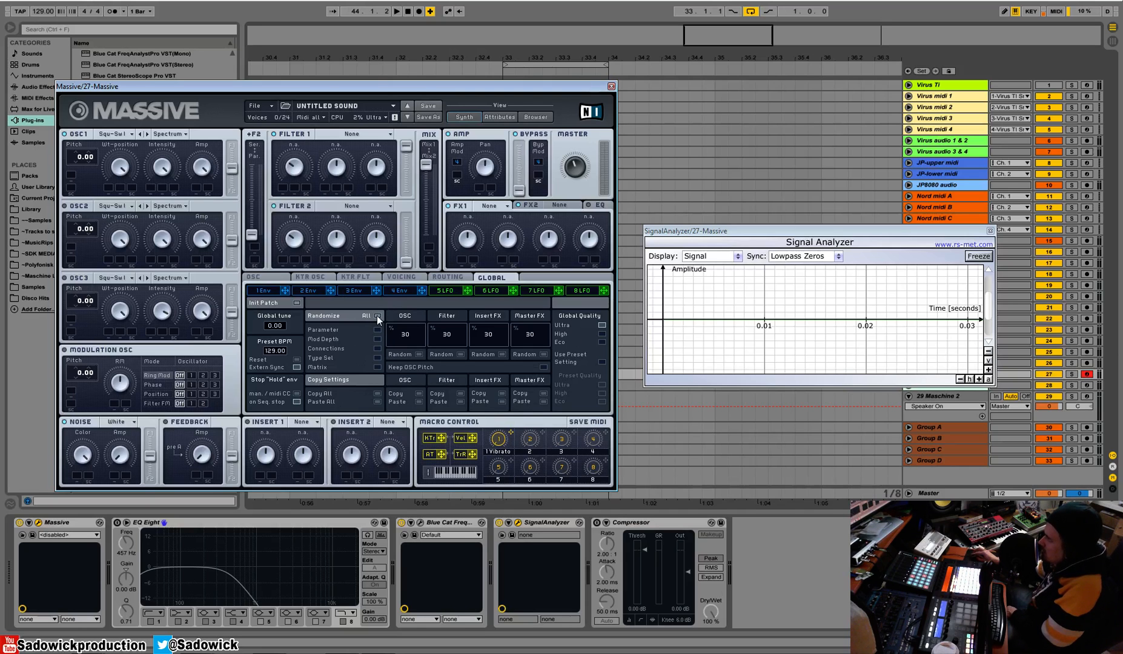
mouse_move(421, 358)
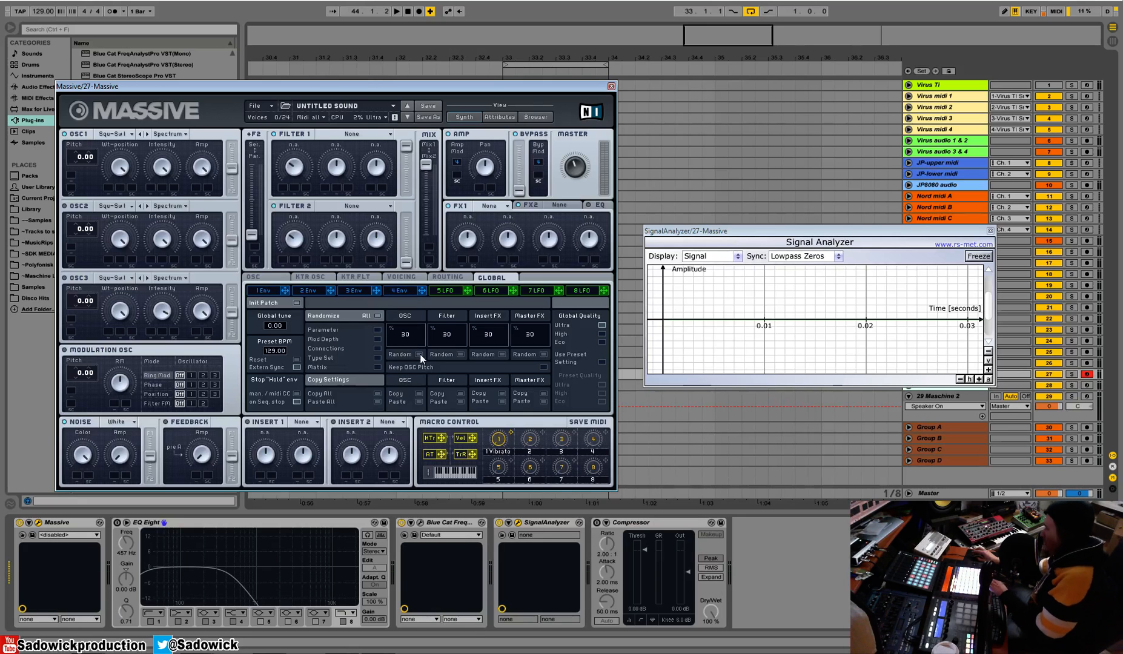
mouse_move(428, 369)
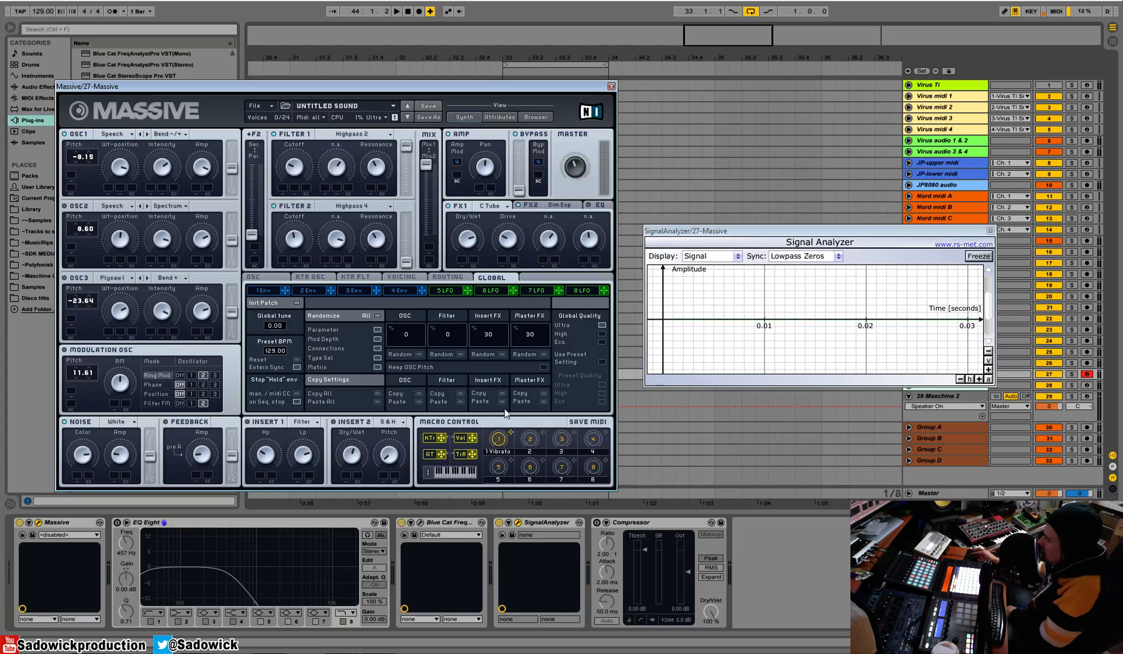
mouse_move(479, 375)
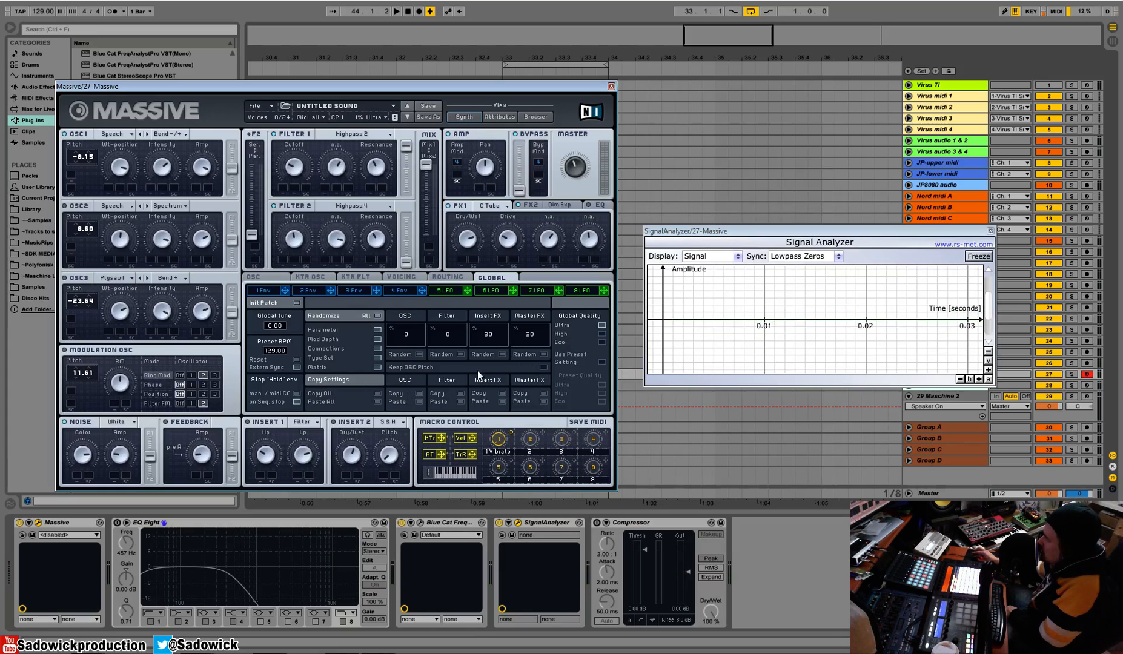
mouse_move(405, 376)
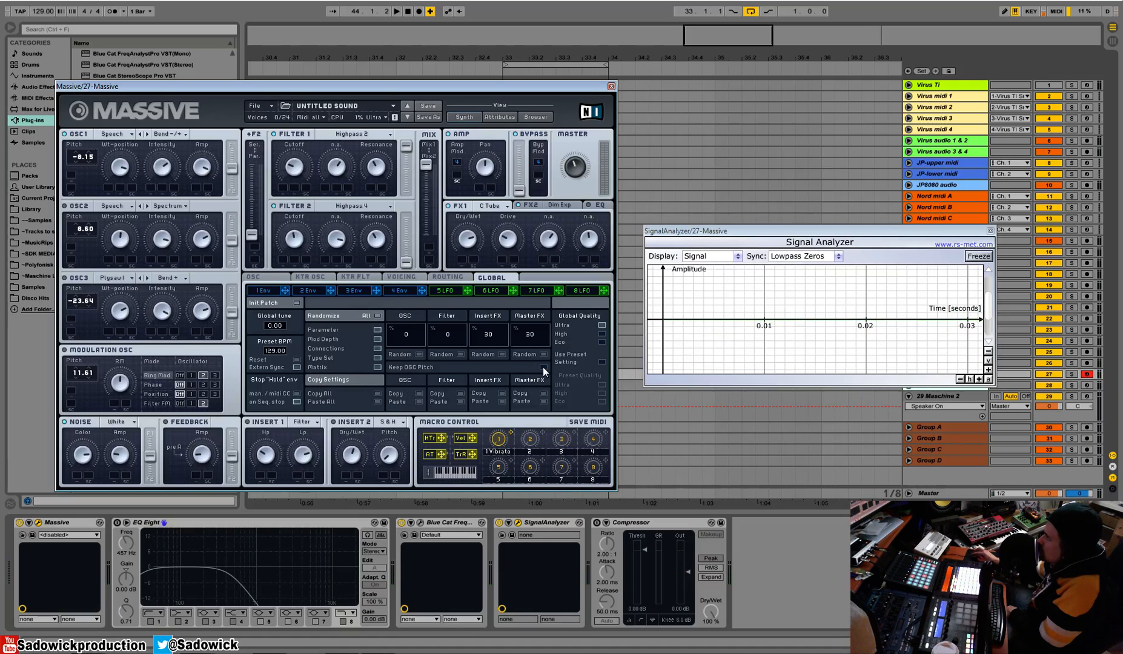
mouse_move(412, 328)
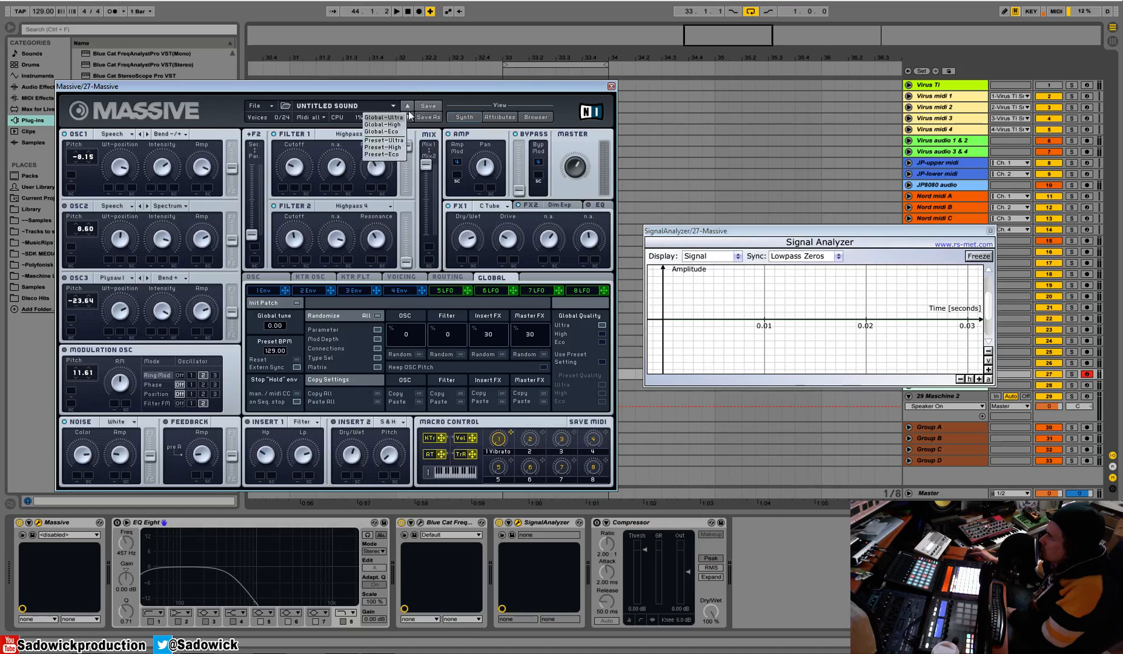
click(385, 117)
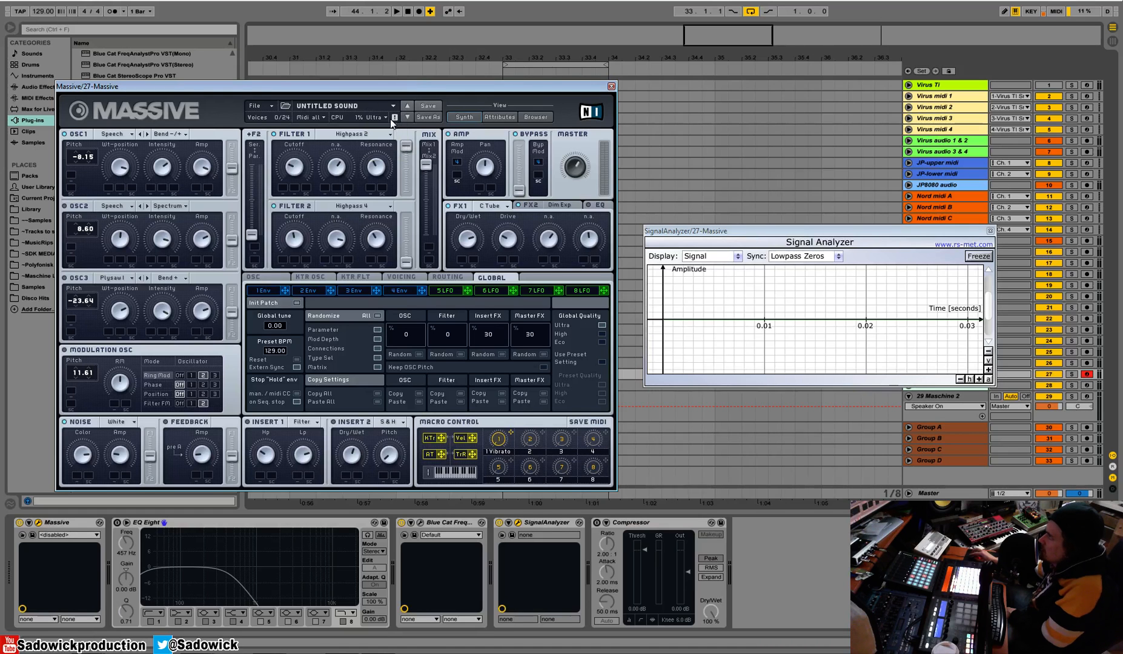
mouse_move(478, 371)
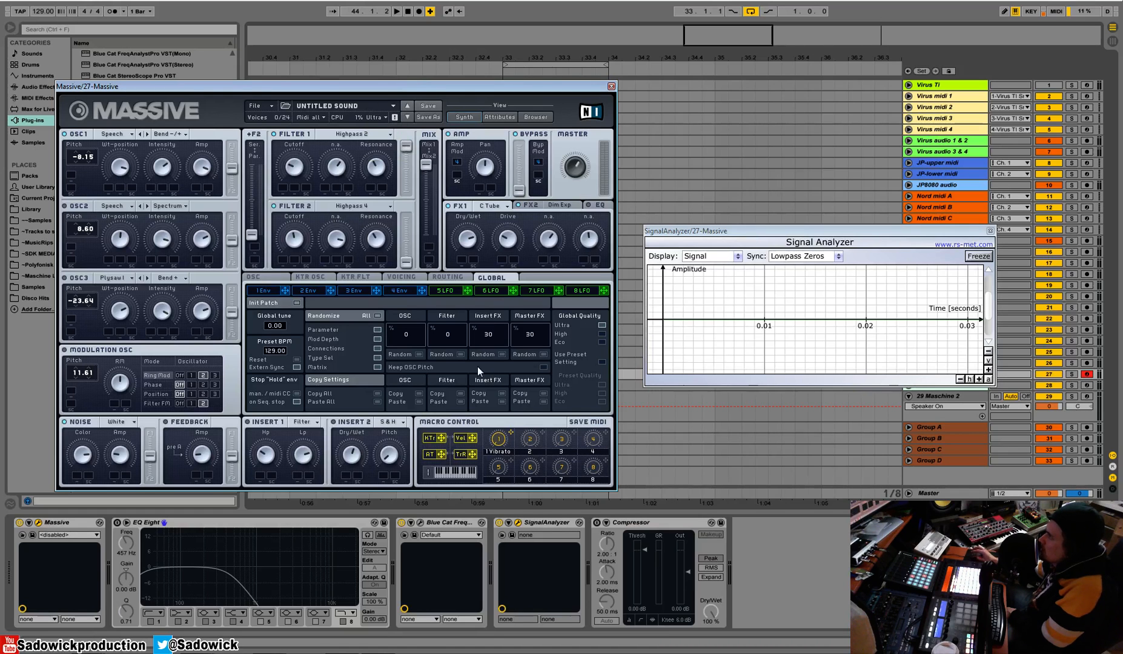